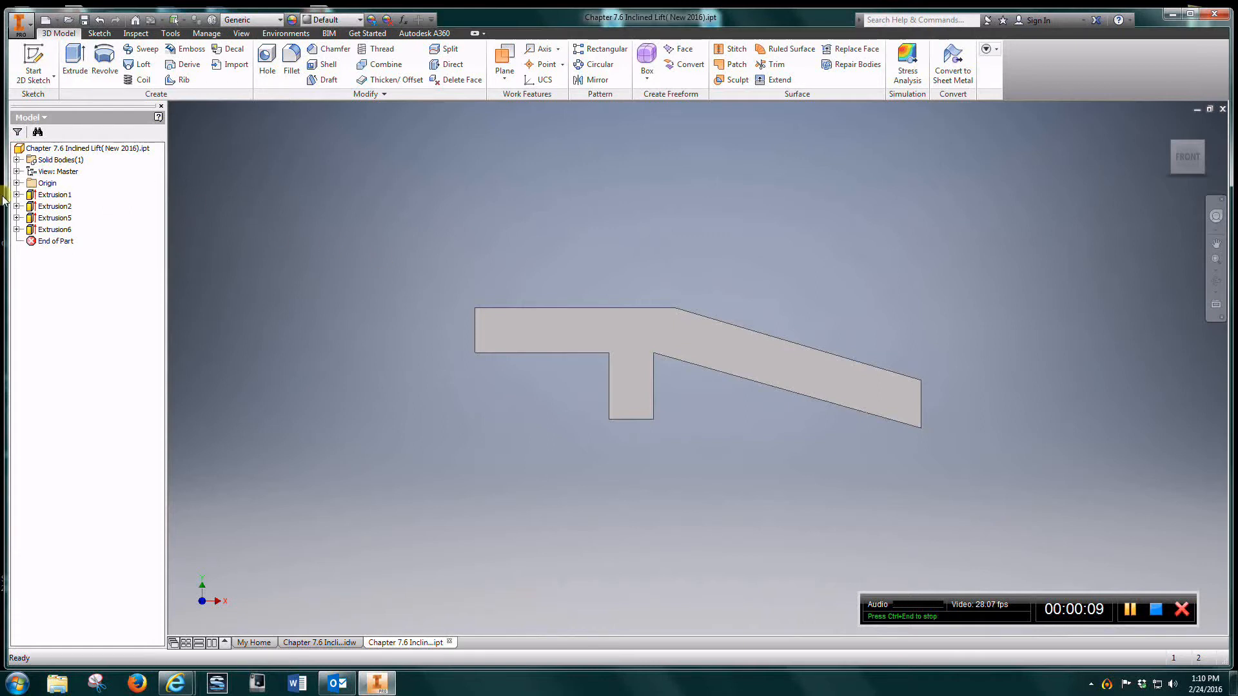
# Step: Review the base profile sketch, then open Sketch2 with the two 0.500 holes 1.500 apart
pyautogui.rightClick(63, 206)
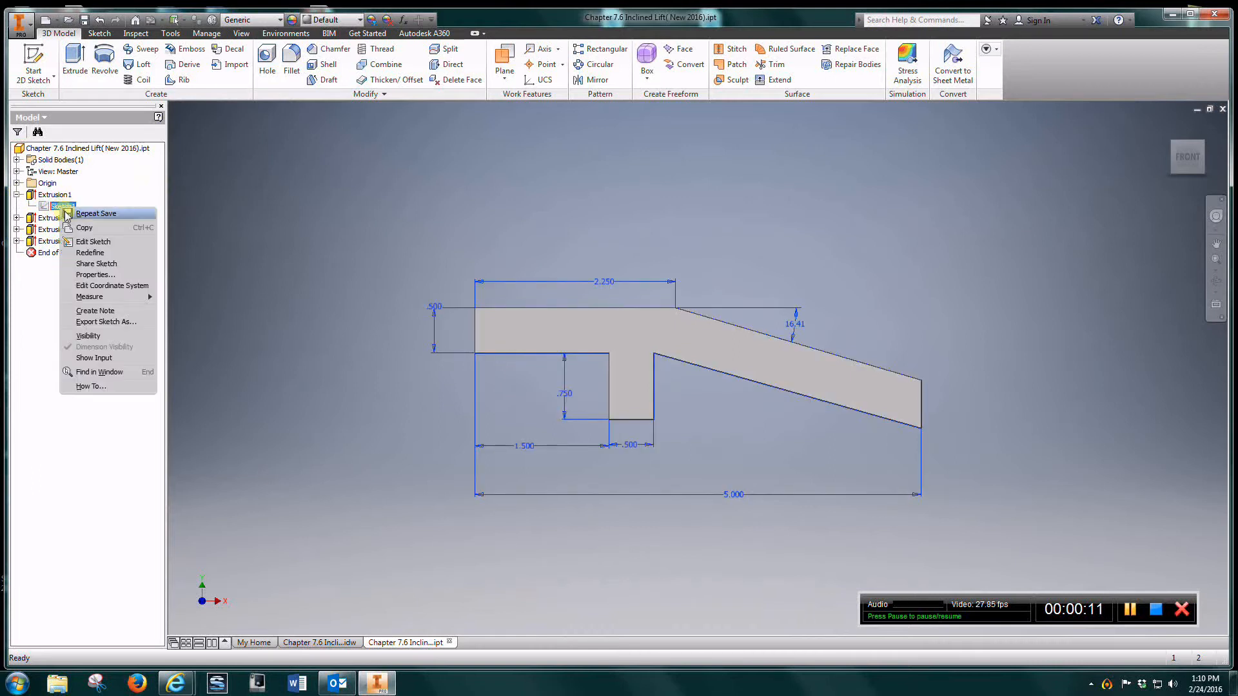
pyautogui.click(93, 242)
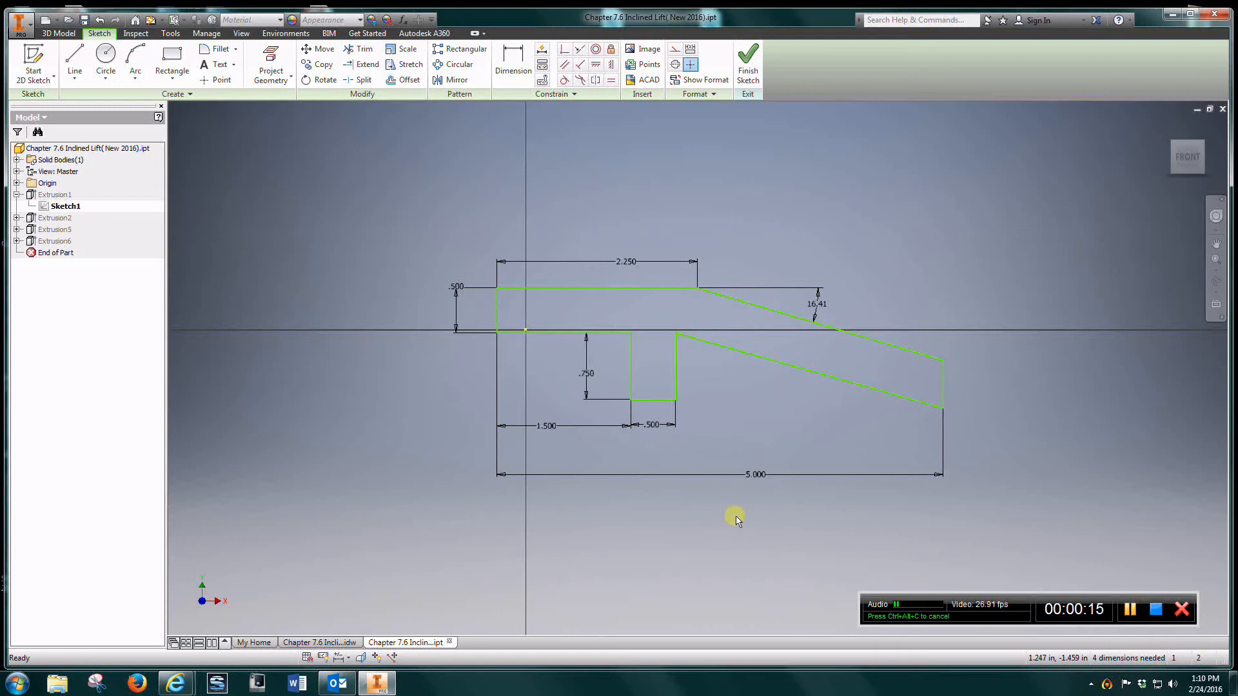
pyautogui.moveTo(823, 499)
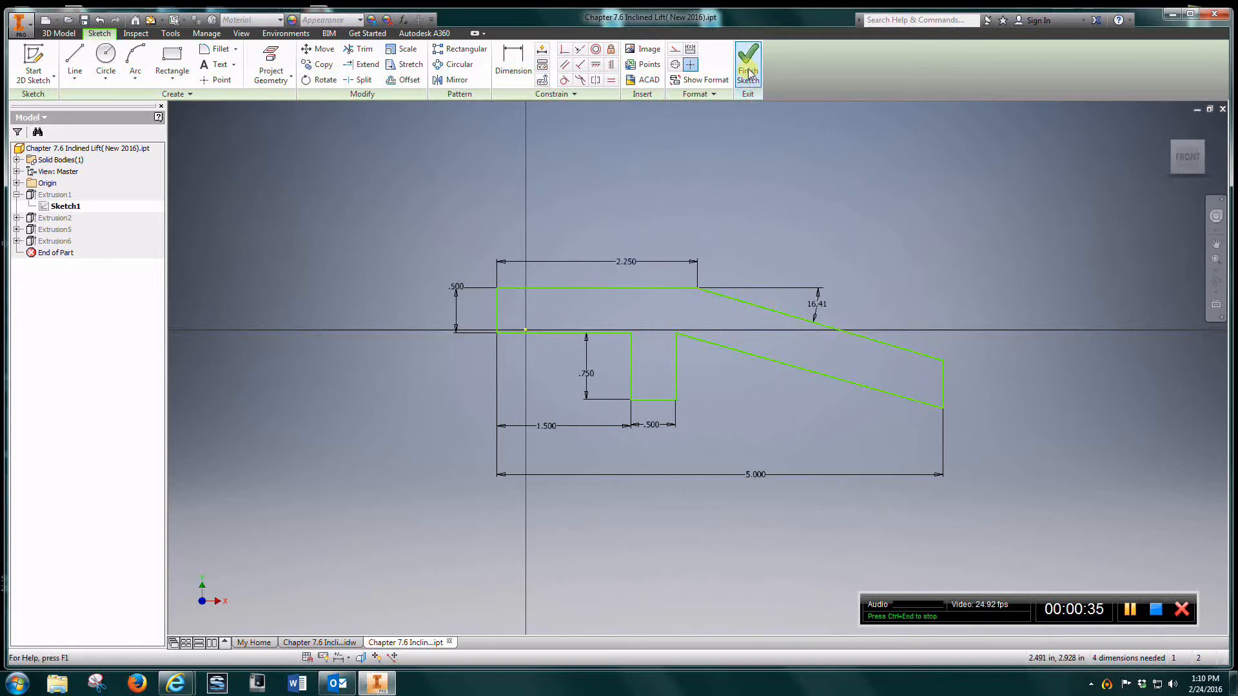
pyautogui.moveTo(746, 64)
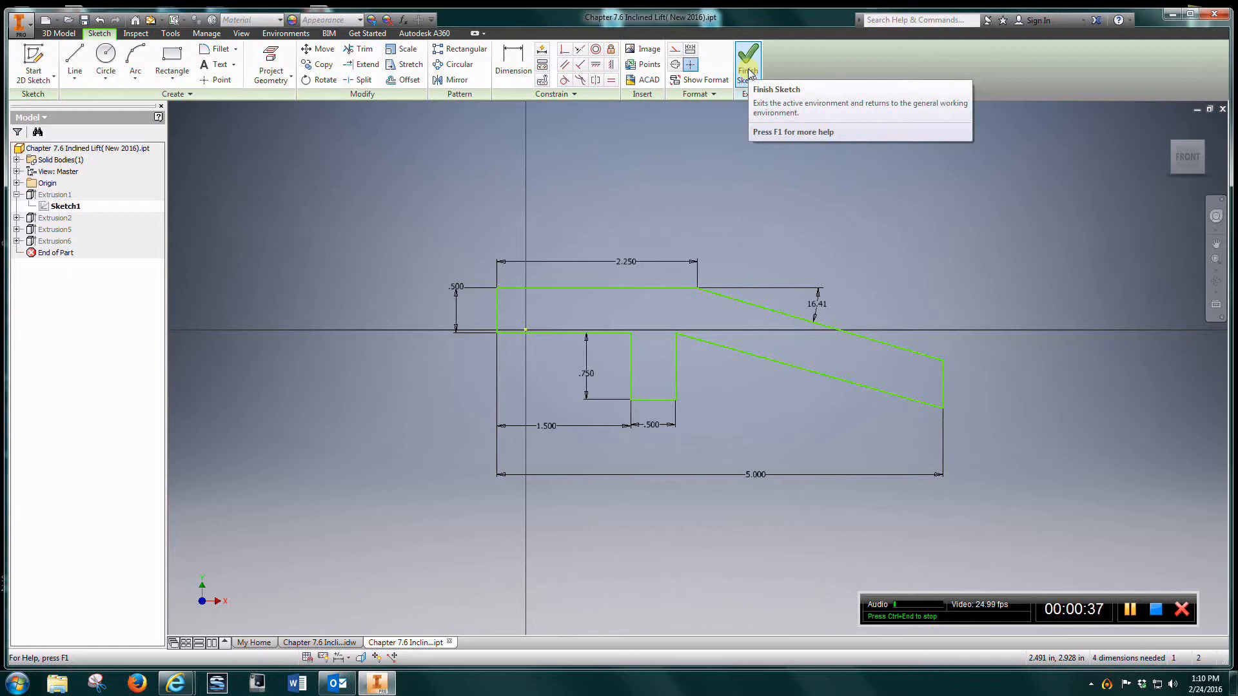
pyautogui.click(746, 63)
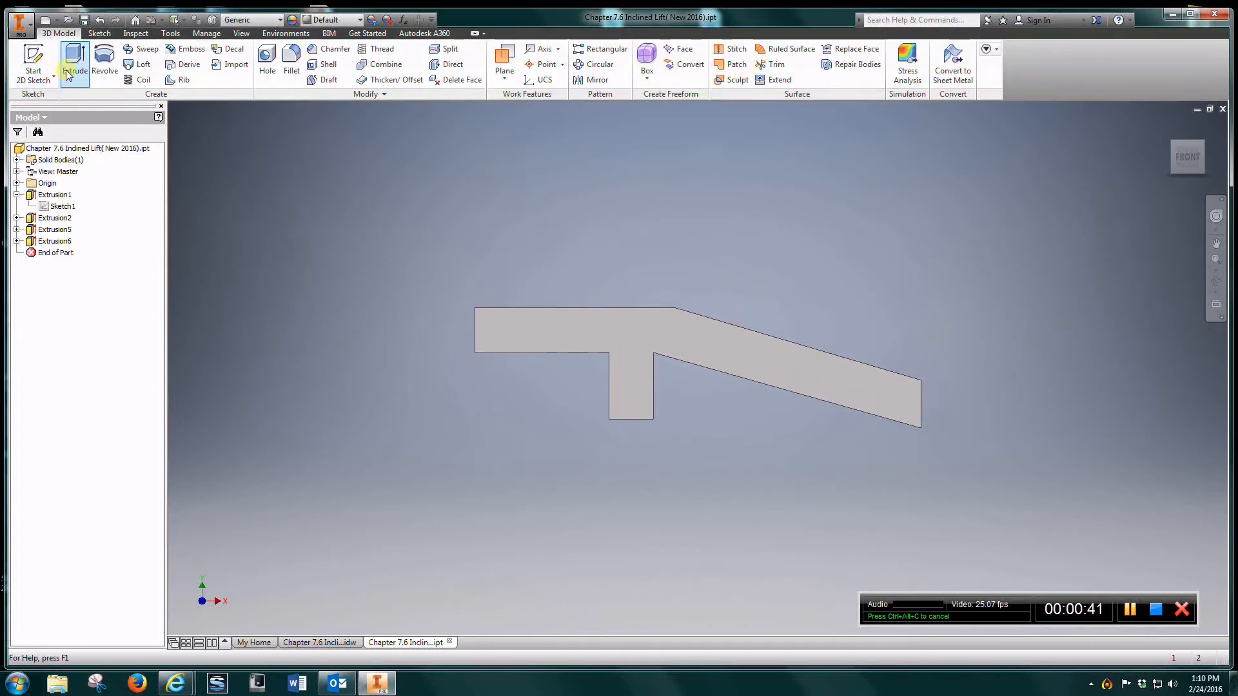
pyautogui.click(62, 230)
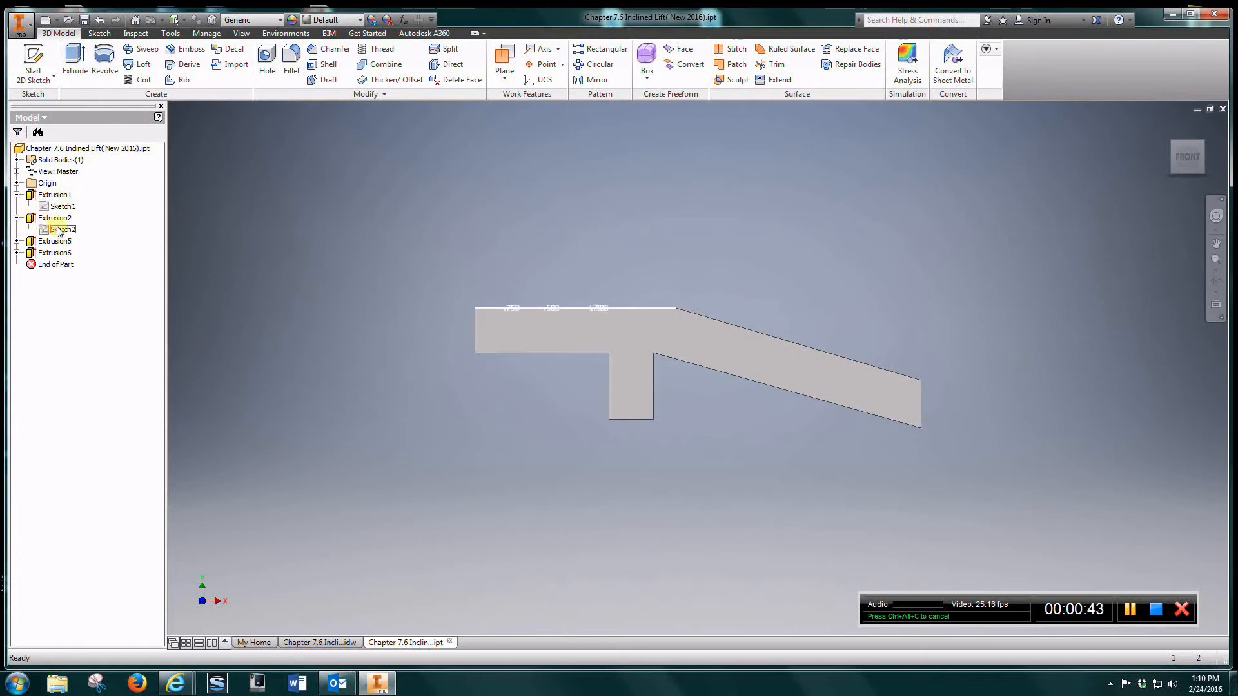
pyautogui.doubleClick(62, 229)
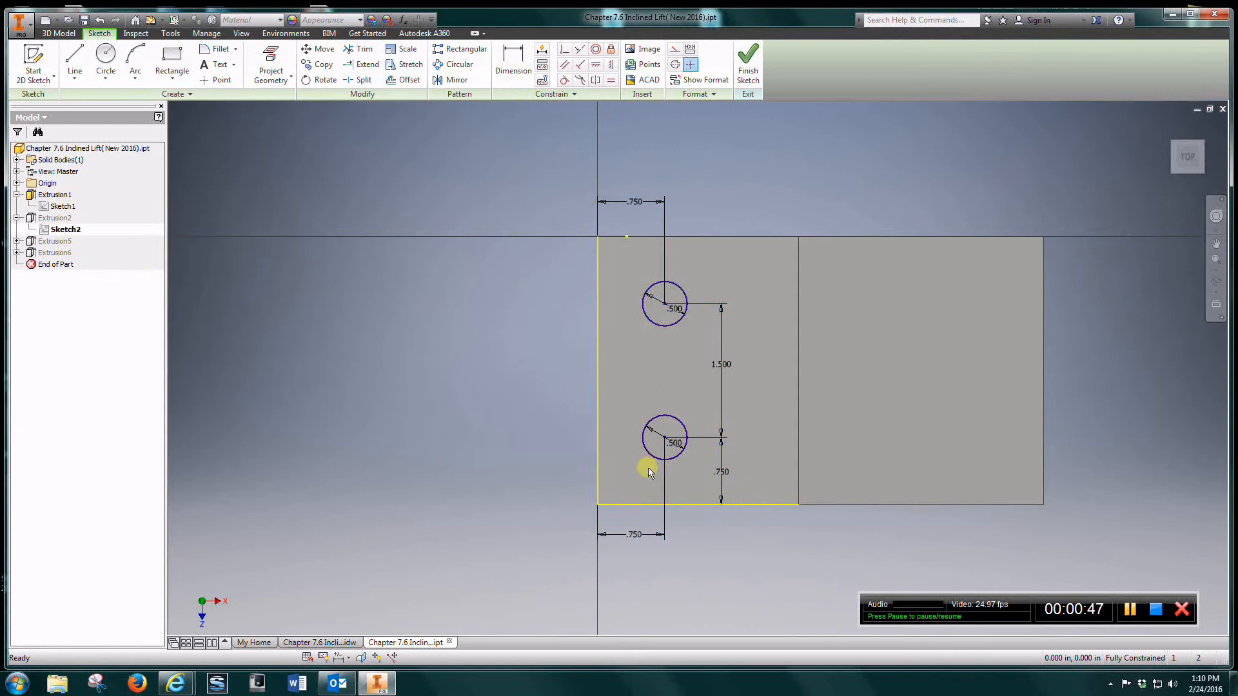
pyautogui.moveTo(674, 298)
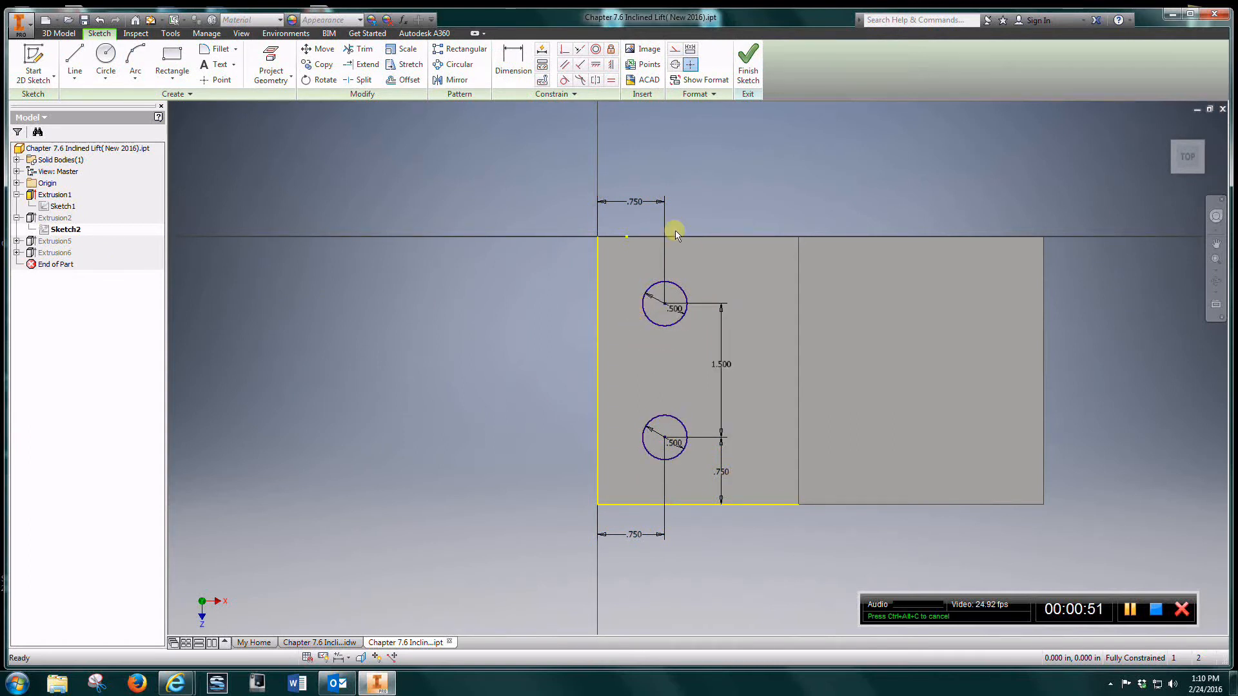
pyautogui.moveTo(728, 533)
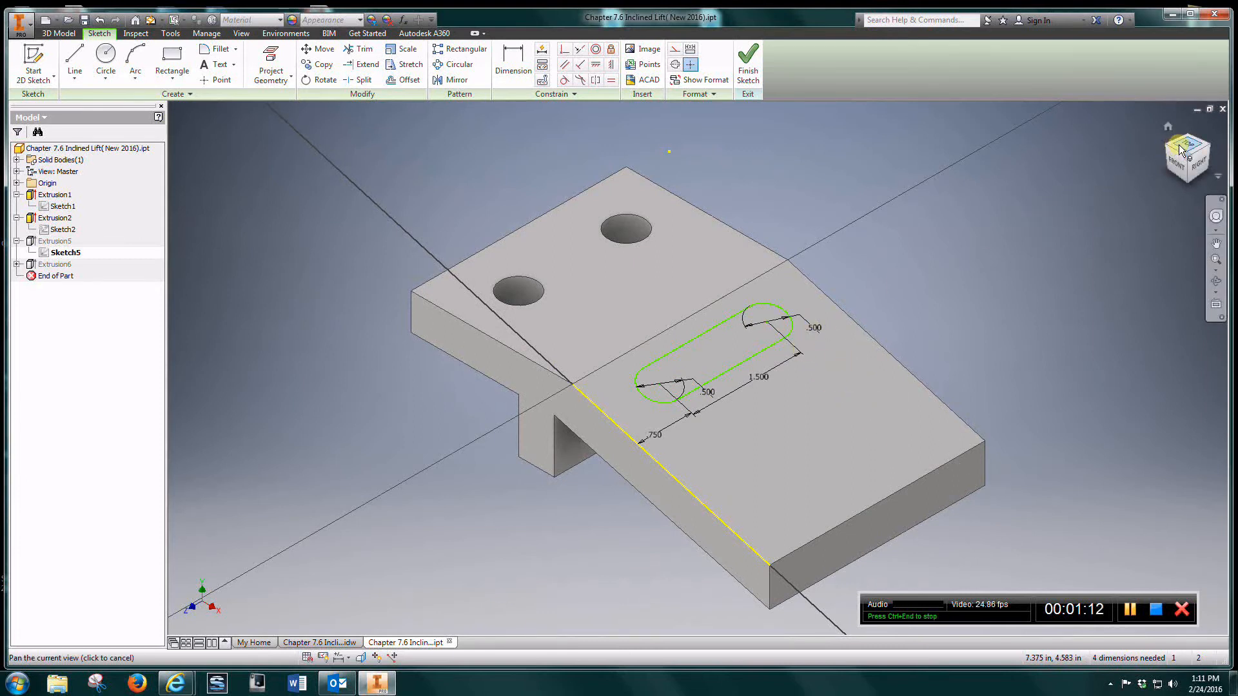
# Step: View the 1.500 slot sketch from the top, then finish the sketch
pyautogui.click(1186, 148)
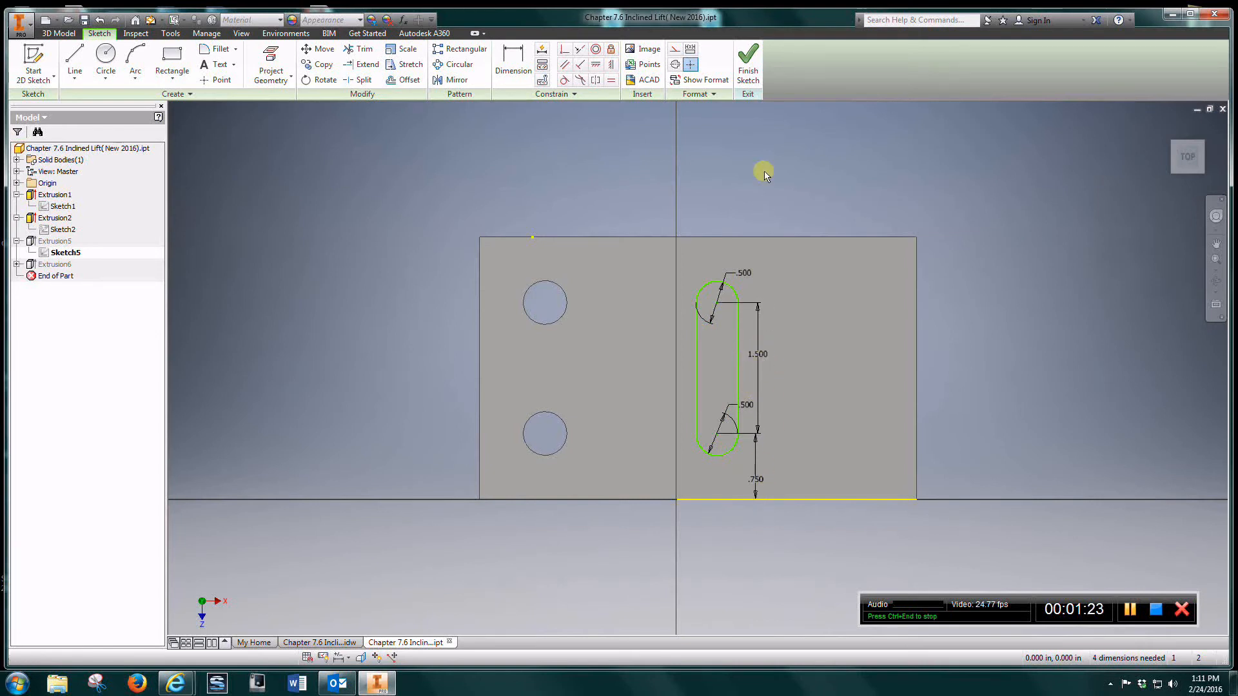
pyautogui.moveTo(748, 63)
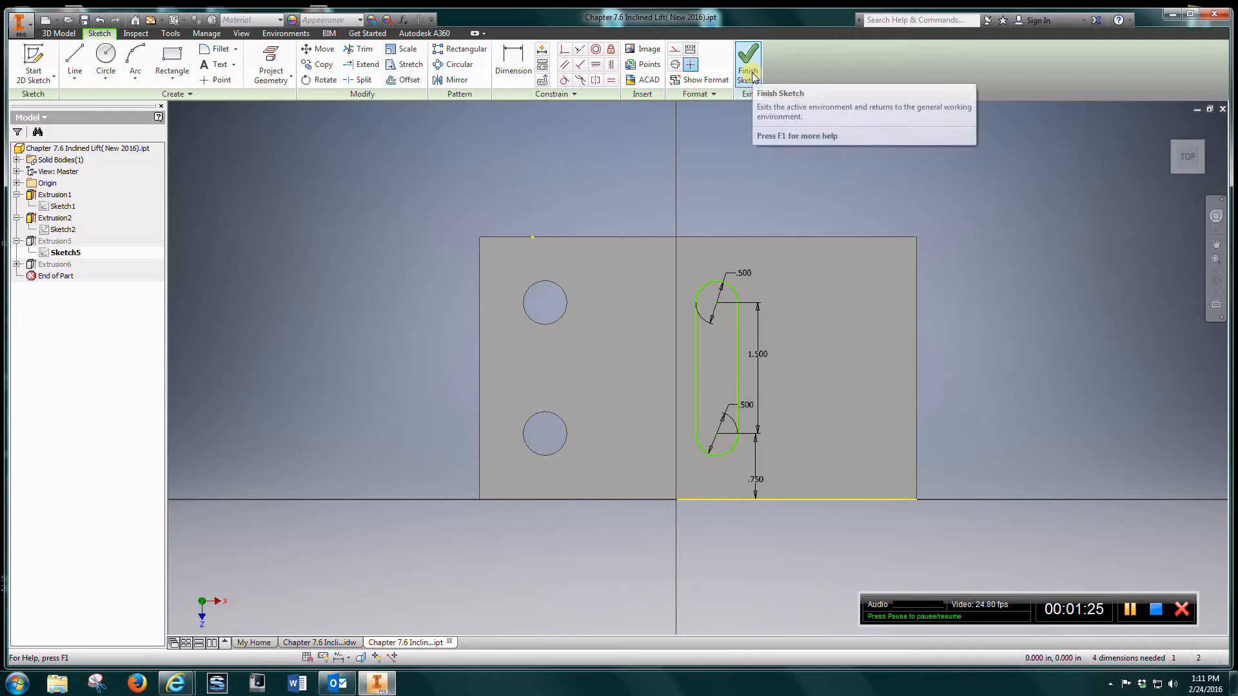
pyautogui.click(746, 64)
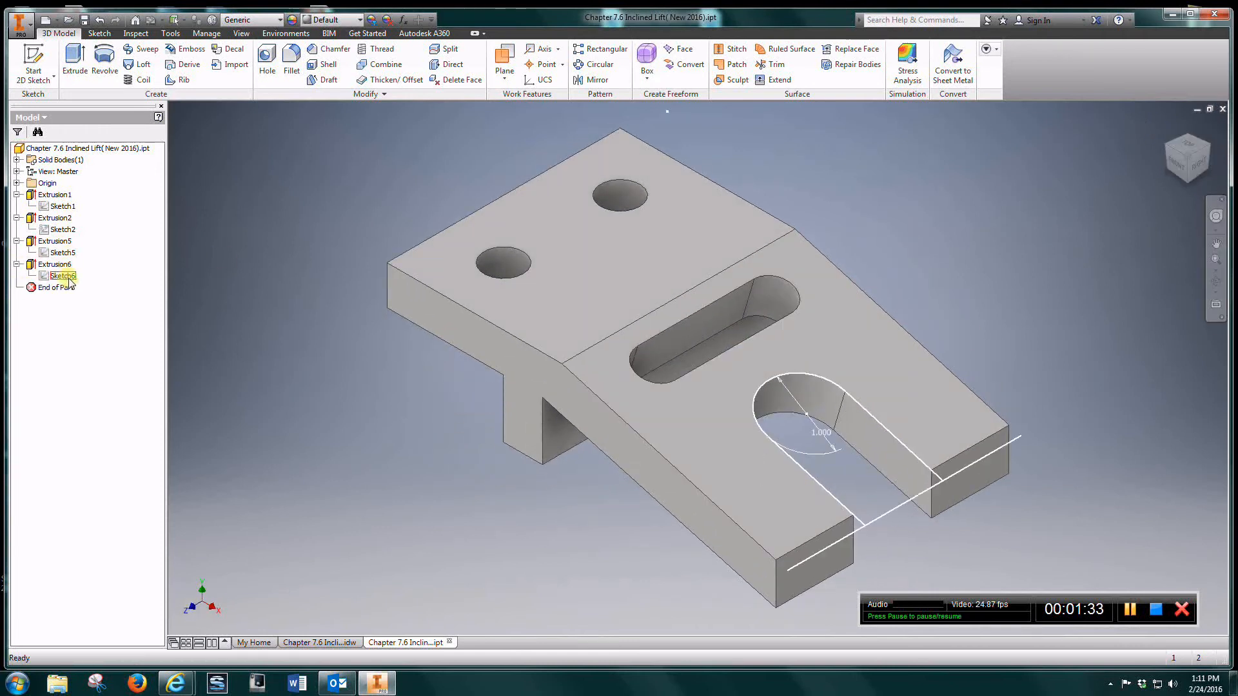
# Step: Open Sketch6 to inspect the U-notch's 1.000 dimensions, then finish the sketch
pyautogui.doubleClick(60, 275)
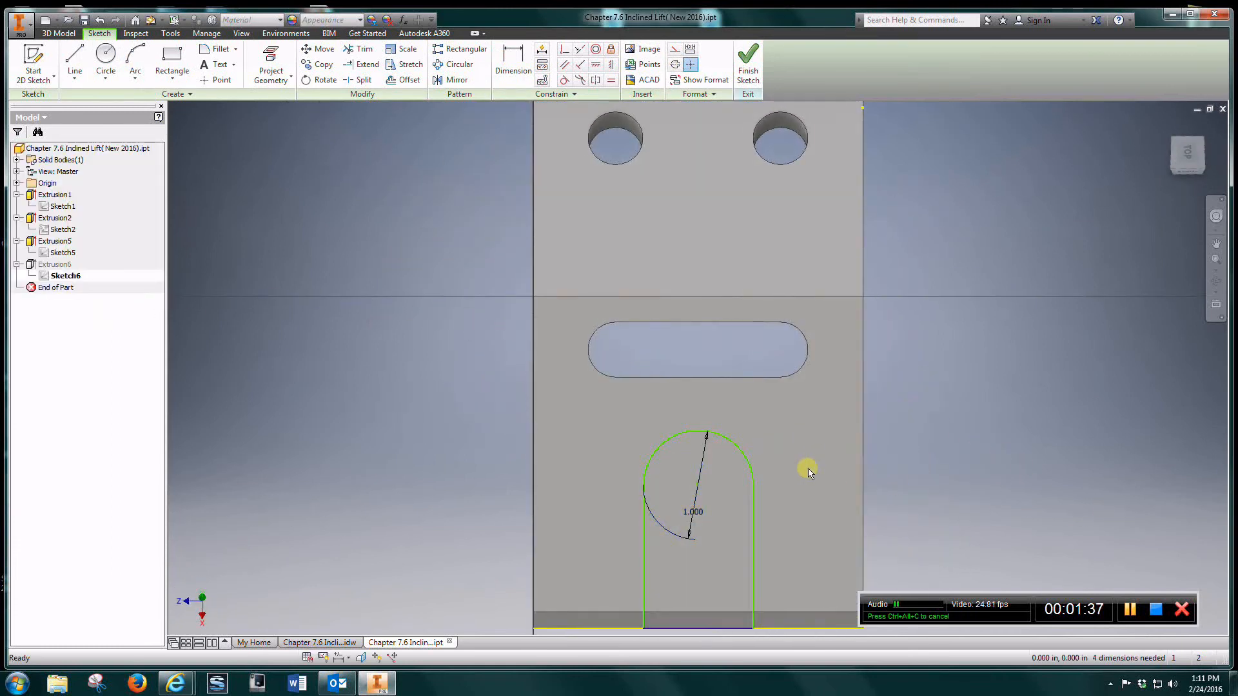
pyautogui.moveTo(643, 426)
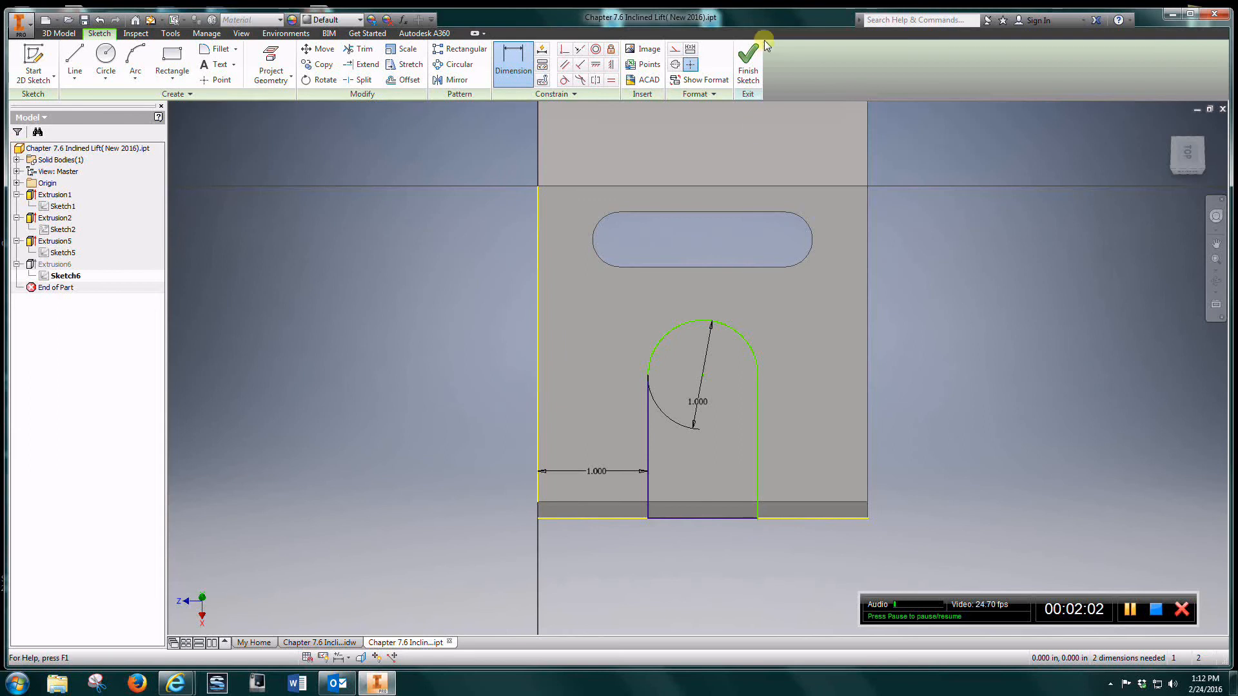
pyautogui.click(746, 63)
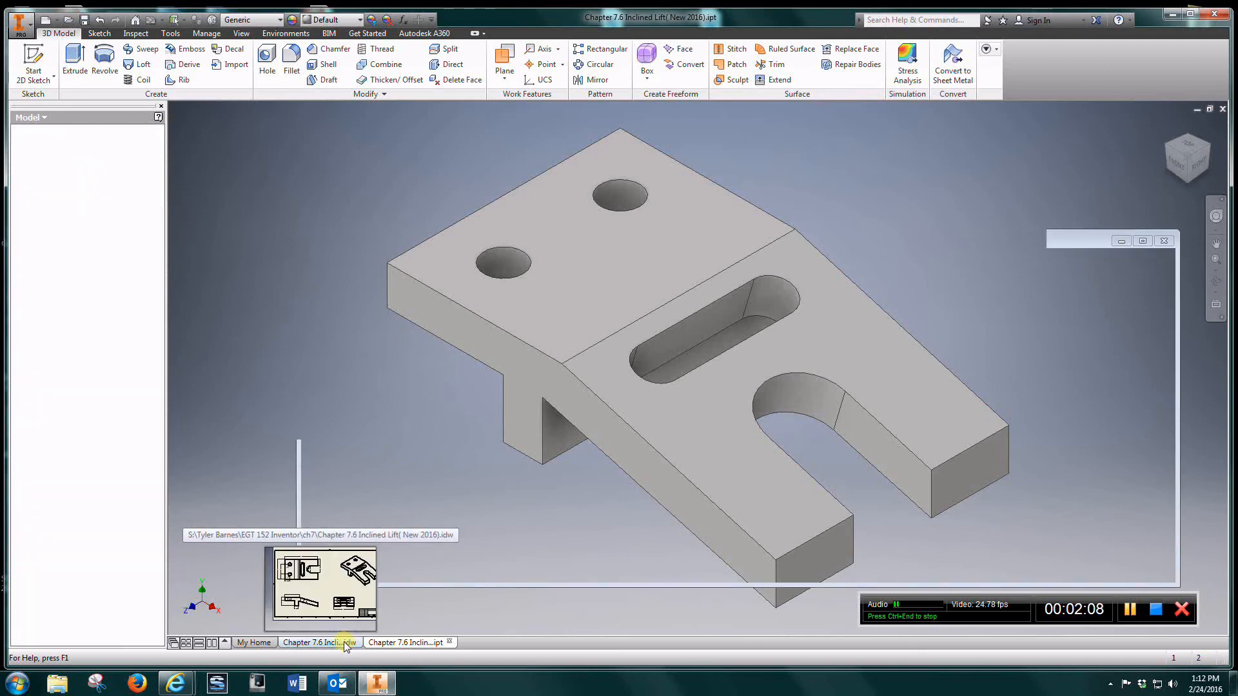
# Step: Switch to the Chapter 7.6 Inclined Lift .idw drawing sheet
pyautogui.click(320, 642)
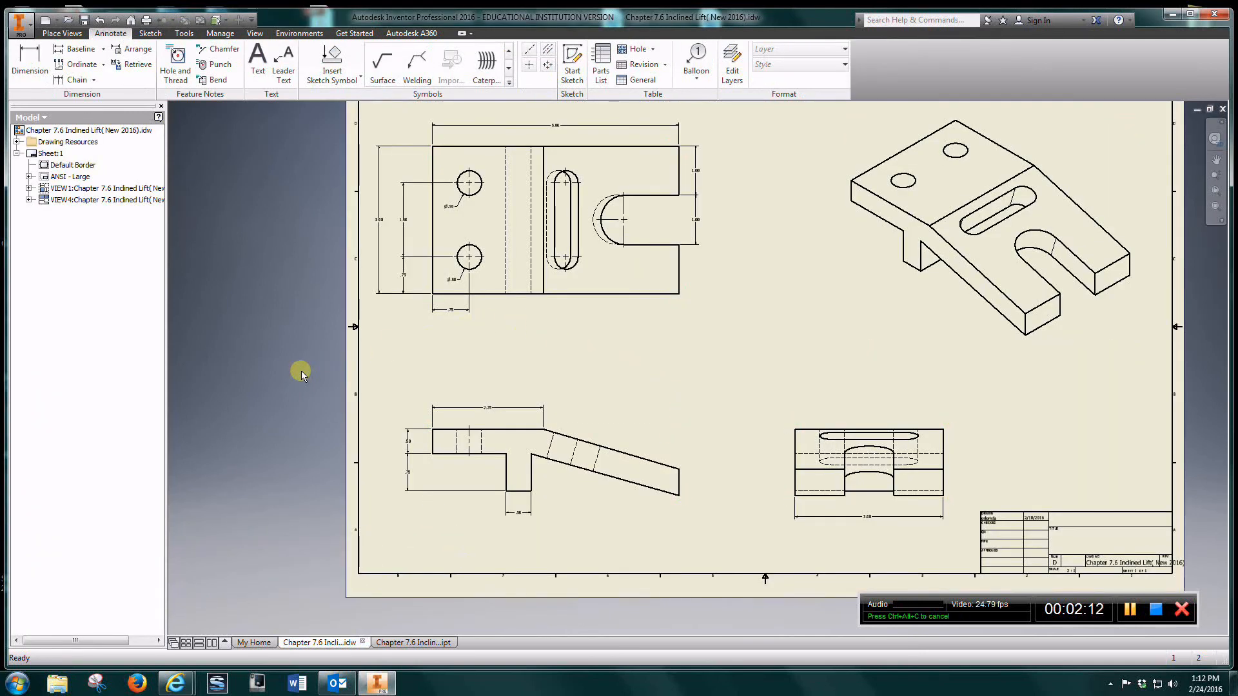
pyautogui.click(658, 450)
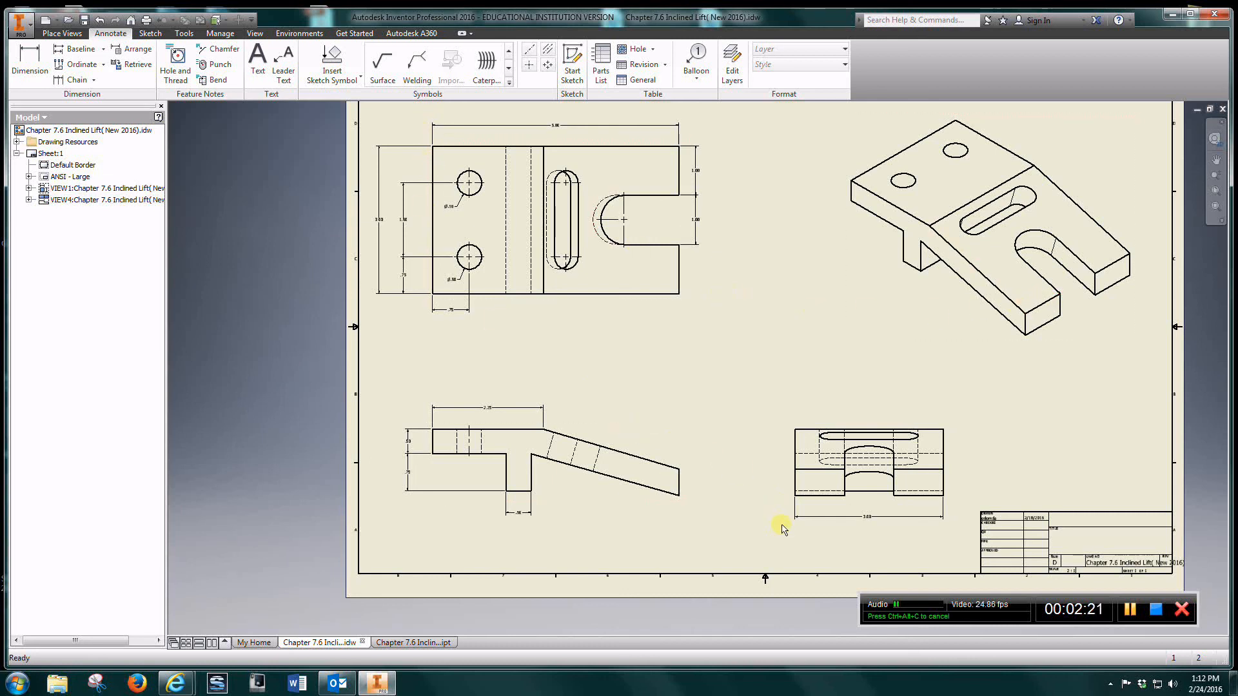
pyautogui.moveTo(1084, 519)
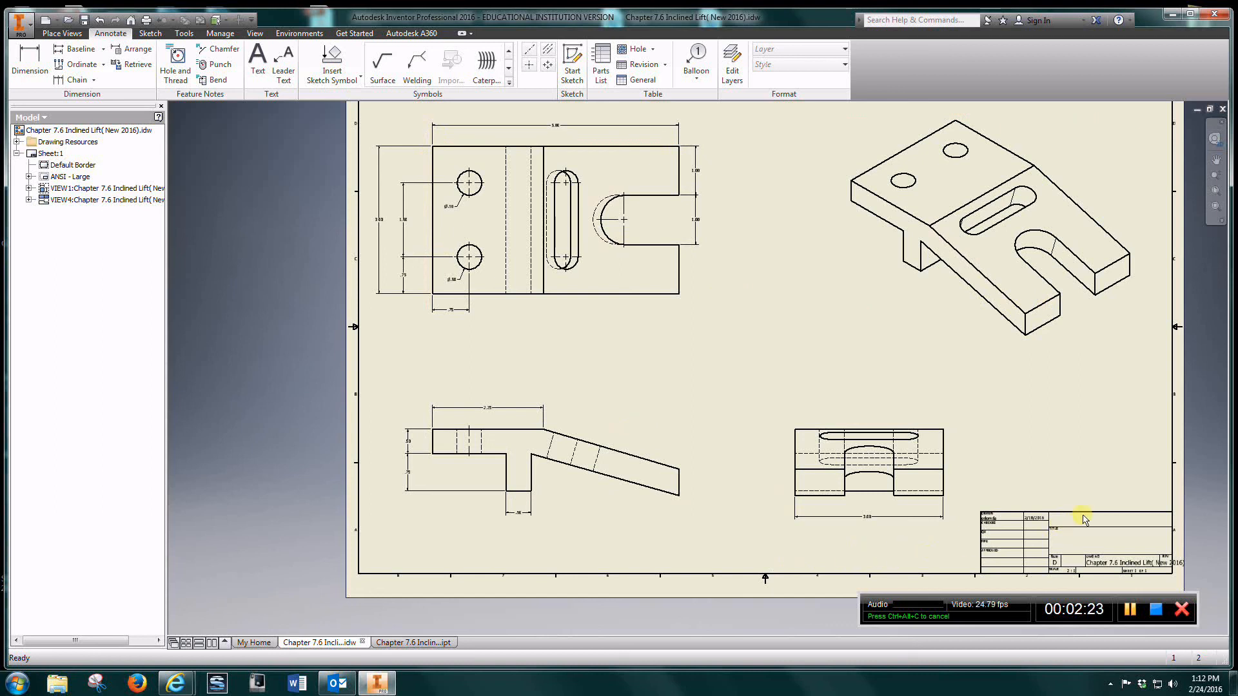
pyautogui.moveTo(1071, 547)
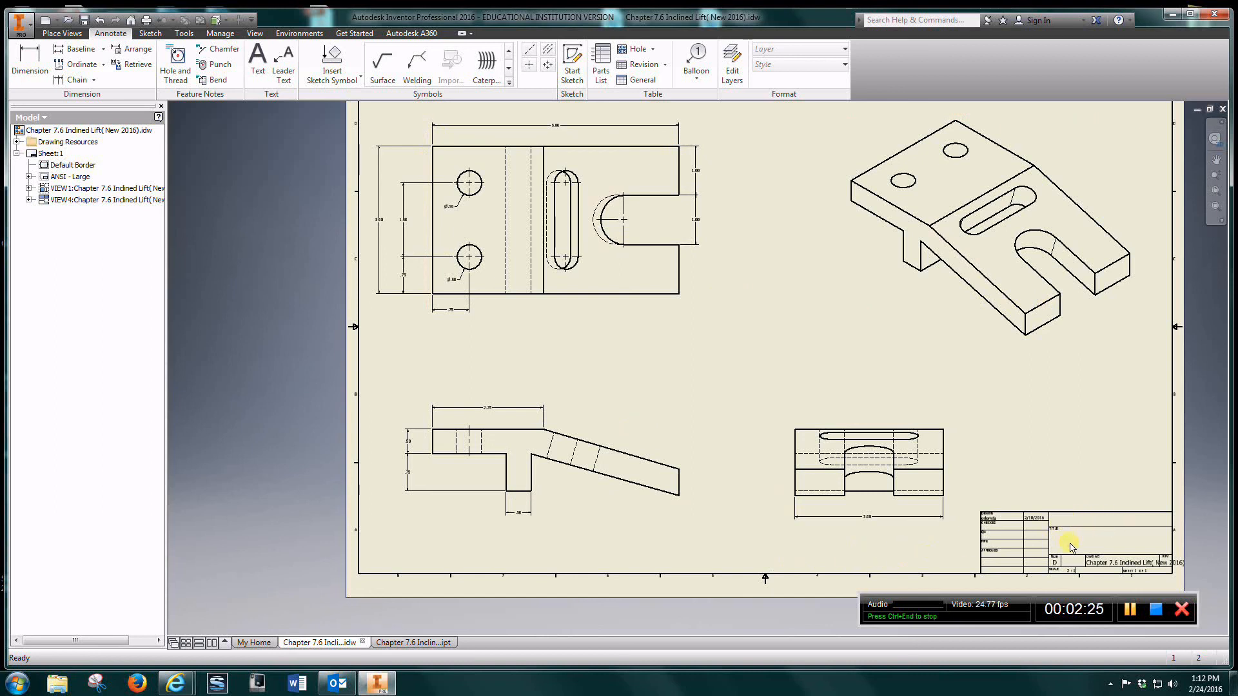